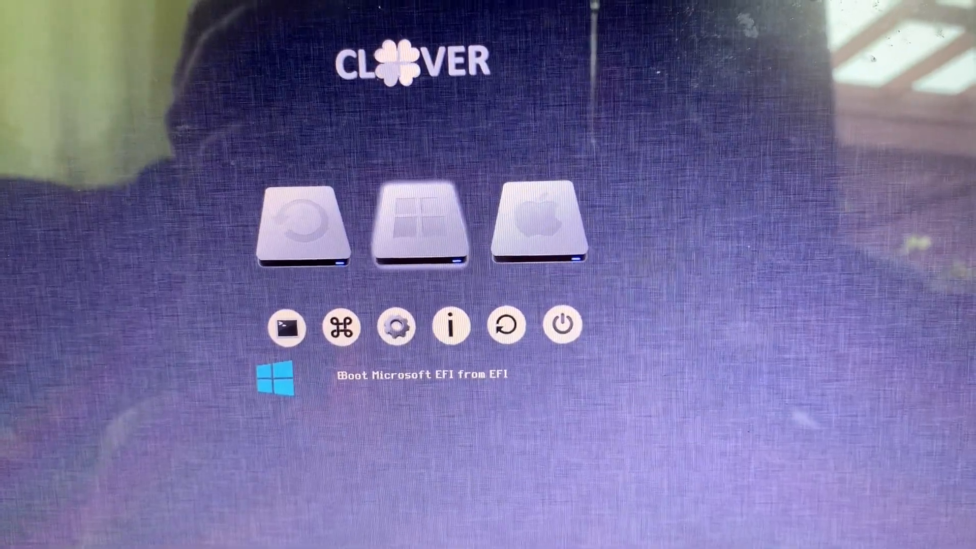
Boot the macOS volume from the Clover menu to reach the Mojave desktop.
{"action": "left_click", "coordinate": [419, 227]}
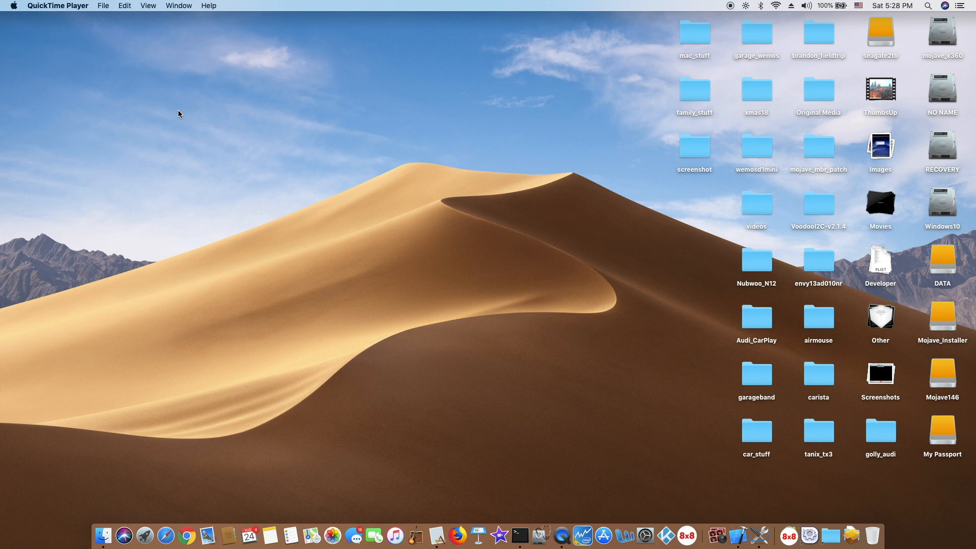
Open About This Mac from the Apple menu to view macOS Mojave 10.14.6 specs.
{"action": "left_click", "coordinate": [13, 6]}
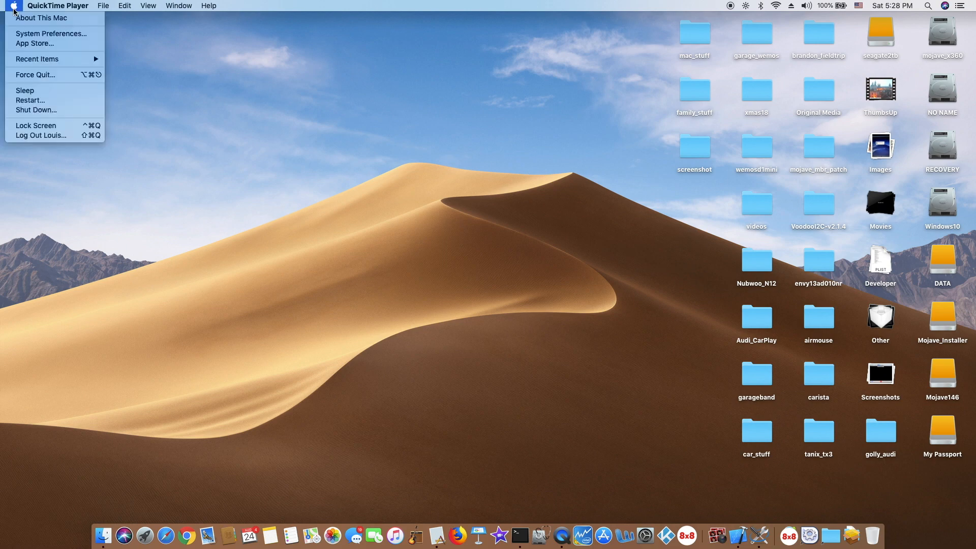
{"action": "left_click", "coordinate": [42, 17]}
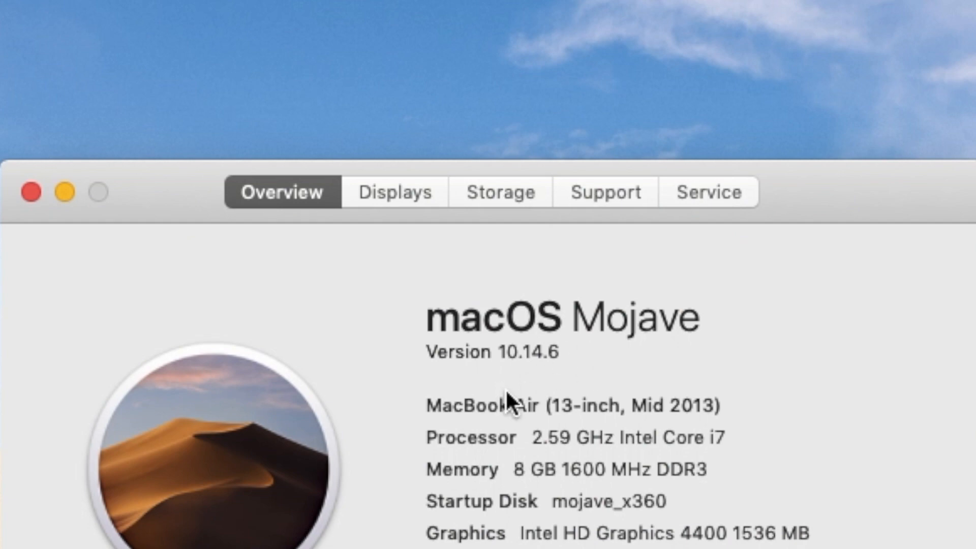
{"action": "mouse_move", "coordinate": [570, 374]}
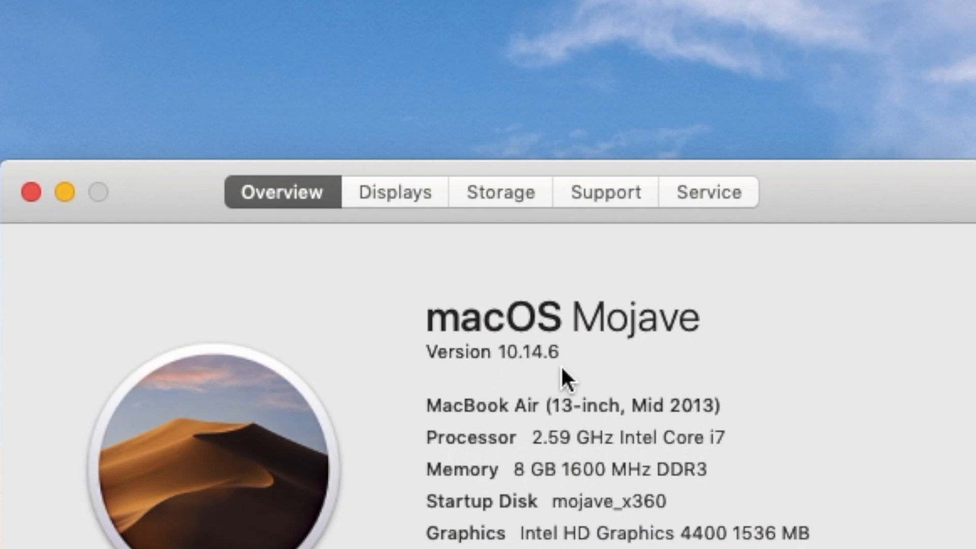
{"action": "mouse_move", "coordinate": [697, 535]}
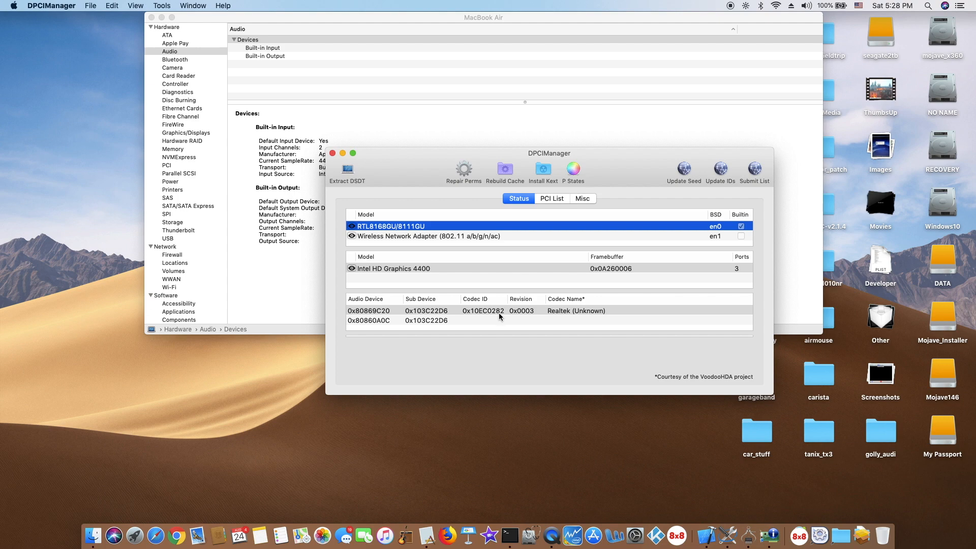
View the Bluetooth, Card Reader, Ethernet, Graphics/Displays and USB reports in System Information.
{"action": "left_click", "coordinate": [175, 59]}
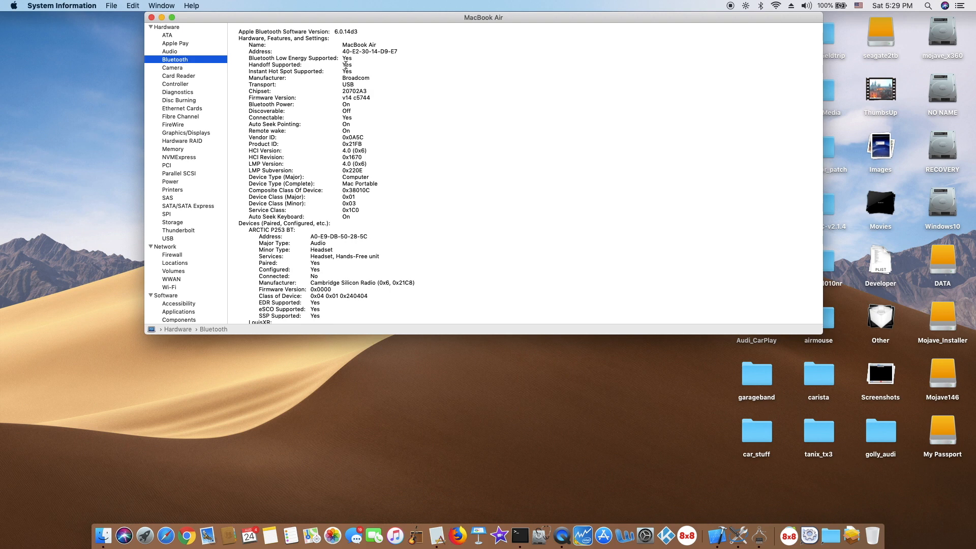
{"action": "mouse_move", "coordinate": [349, 69]}
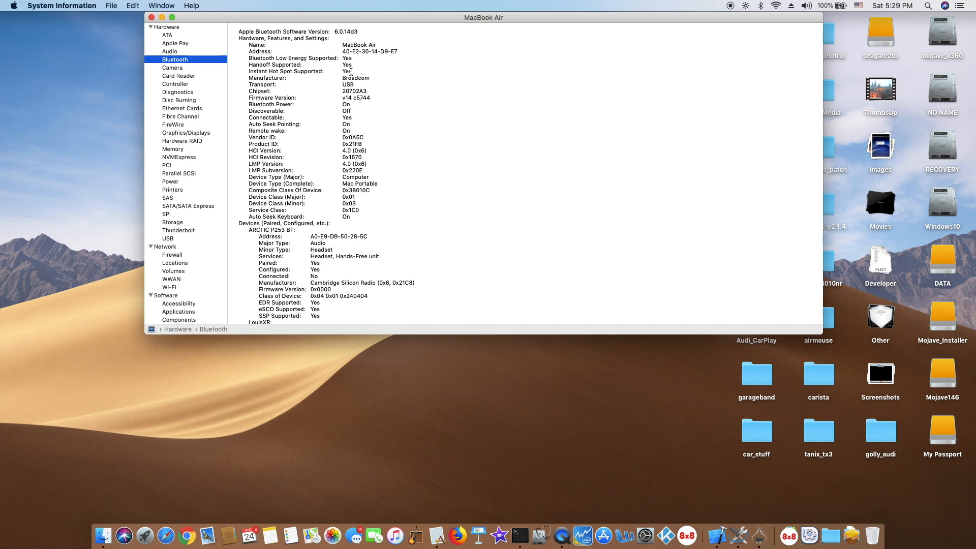
{"action": "mouse_move", "coordinate": [773, 7]}
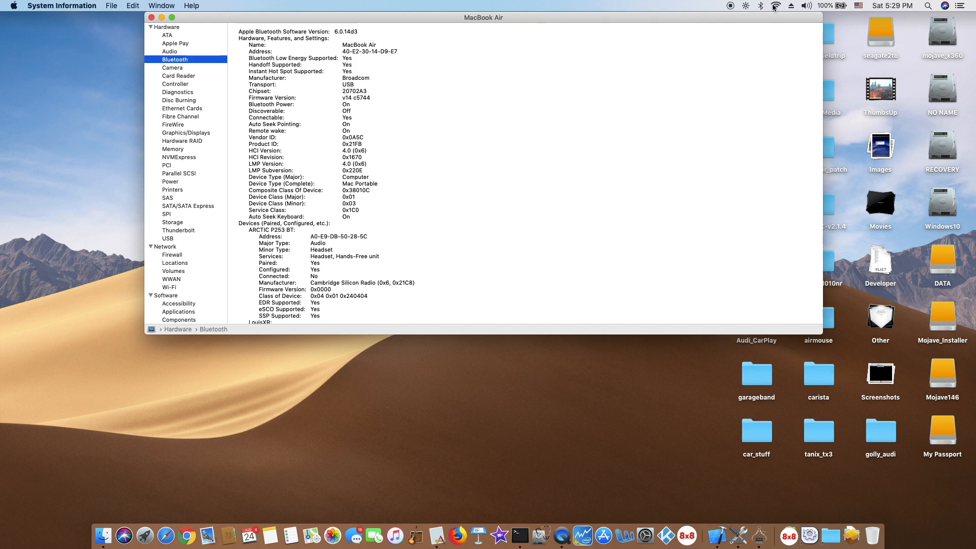
{"action": "left_click", "coordinate": [178, 76]}
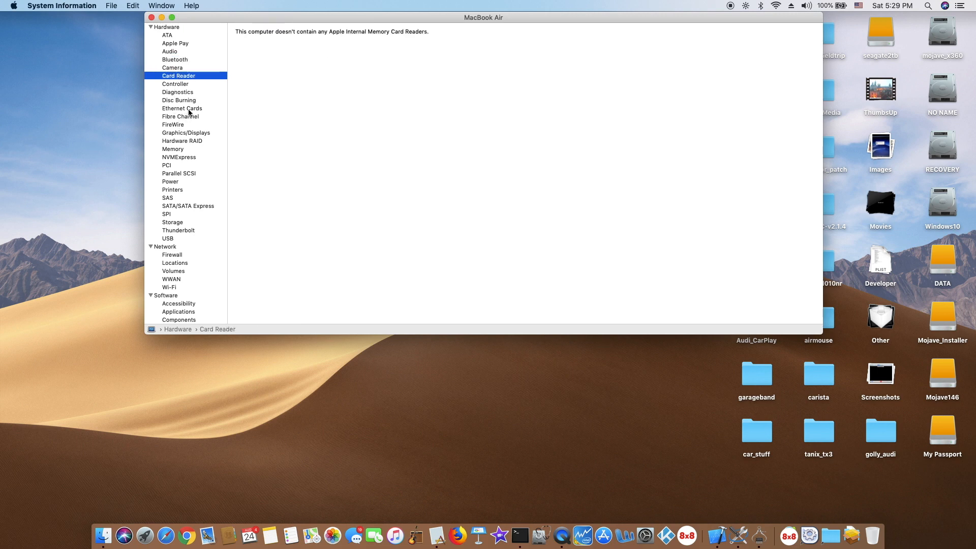
{"action": "left_click", "coordinate": [182, 107]}
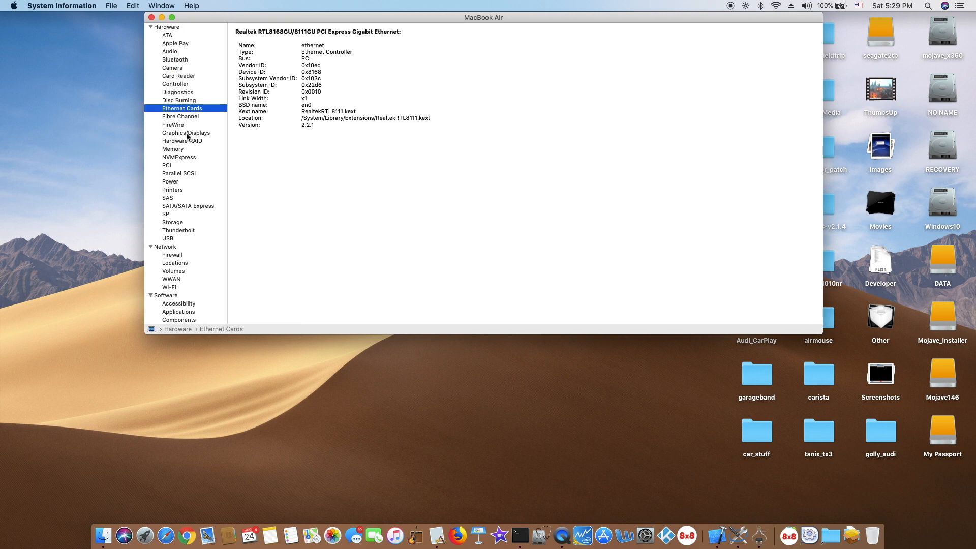
{"action": "left_click", "coordinate": [185, 132]}
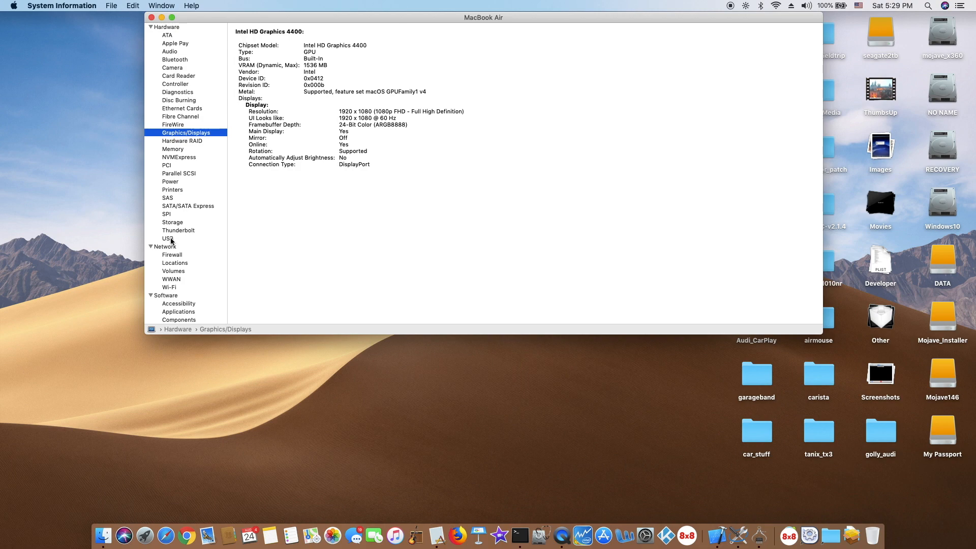
{"action": "left_click", "coordinate": [169, 238]}
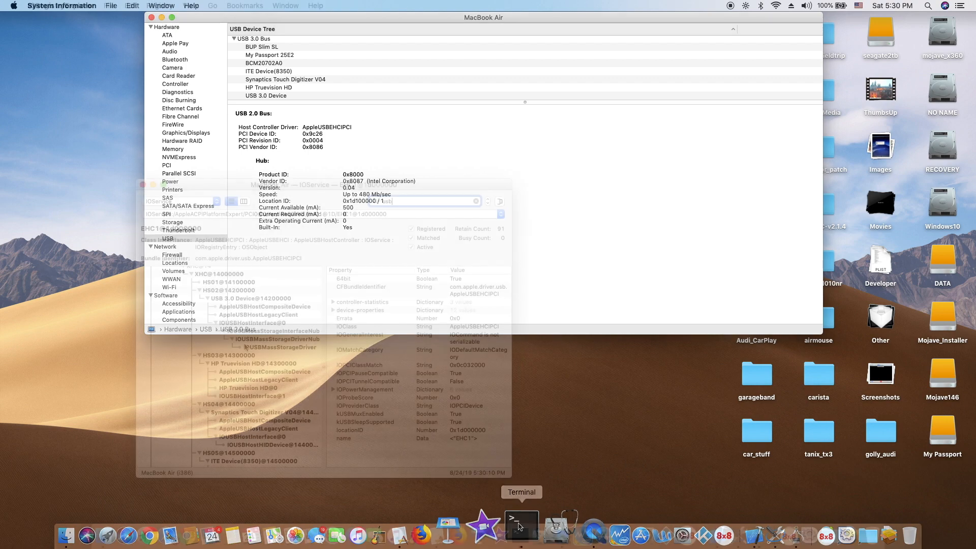
Filter IORegistryExplorer by 'usb' and inspect HS07, My Passport 25E2 and BUP Slim SL.
{"action": "type", "text": "usb"}
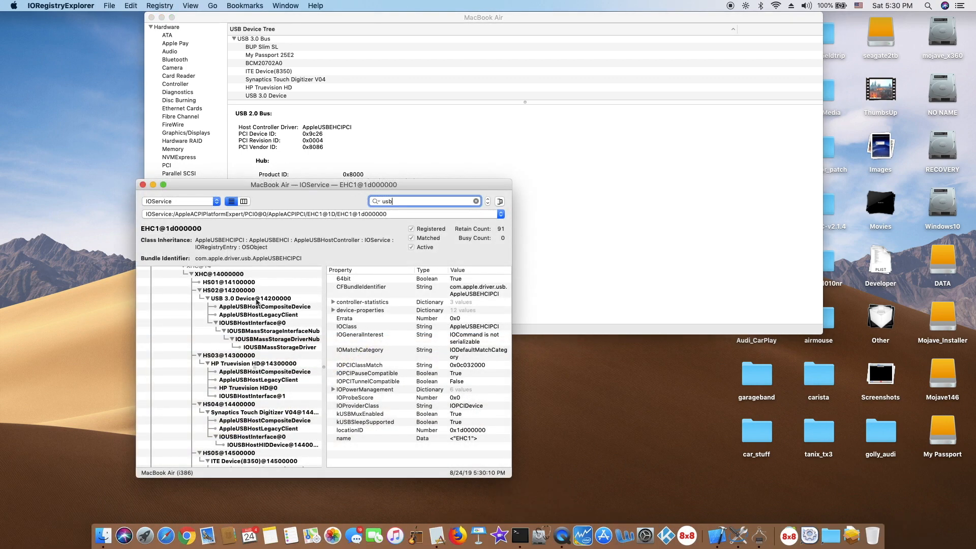
{"action": "scroll", "scroll_direction": "down", "scroll_amount": 3}
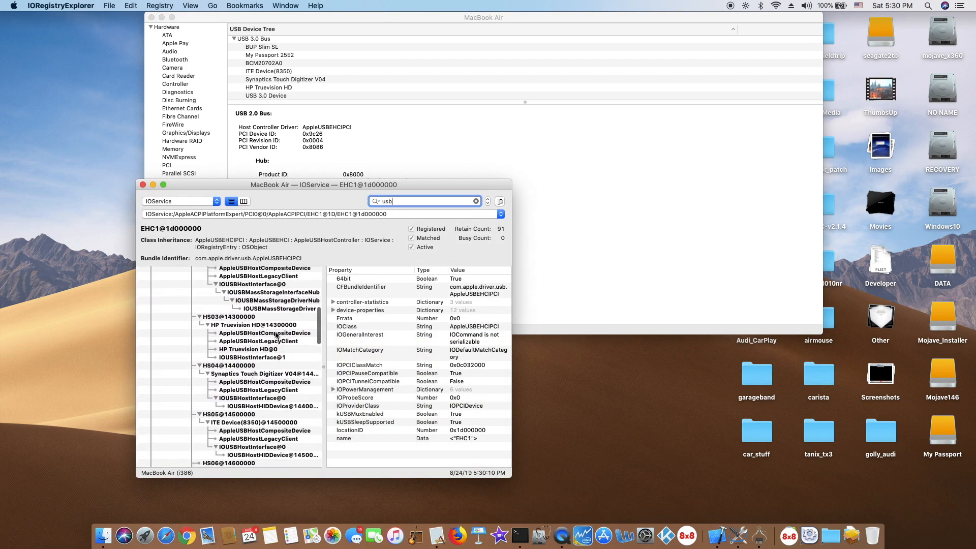
{"action": "scroll", "scroll_direction": "down", "scroll_amount": 3}
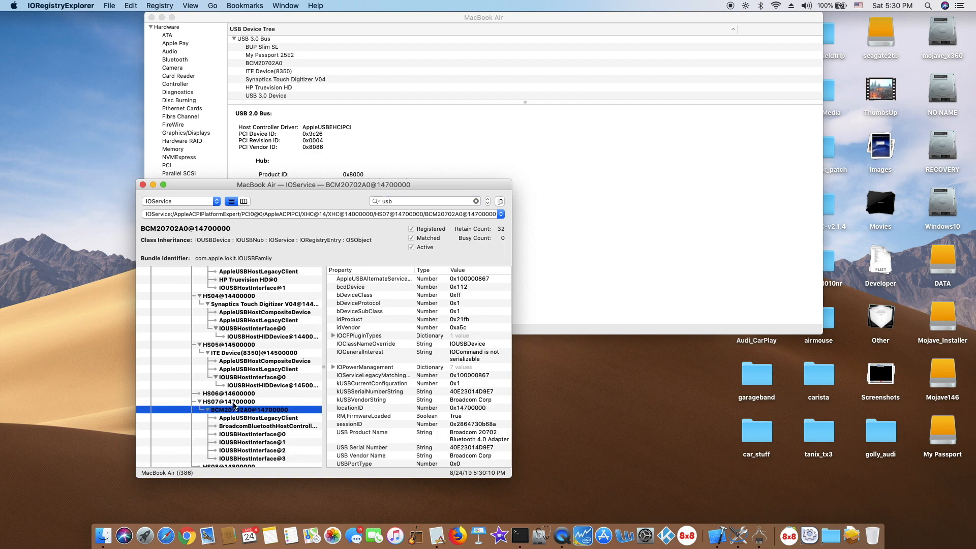
{"action": "left_click", "coordinate": [227, 401]}
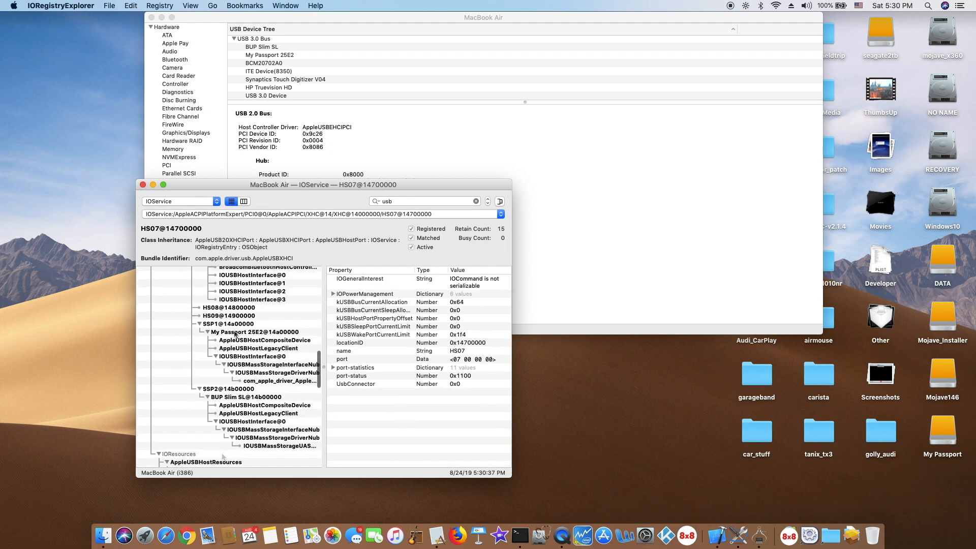
{"action": "left_click", "coordinate": [254, 332]}
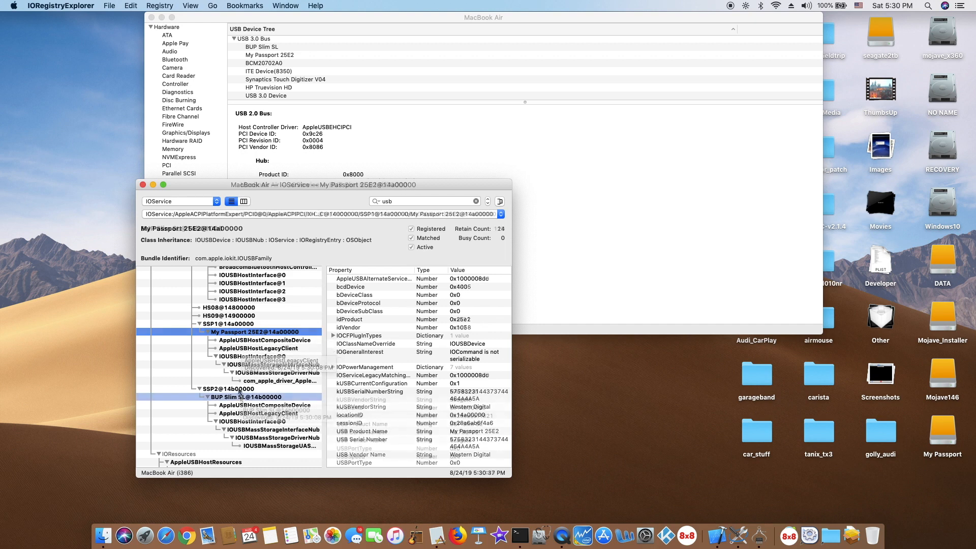
{"action": "left_click", "coordinate": [249, 397]}
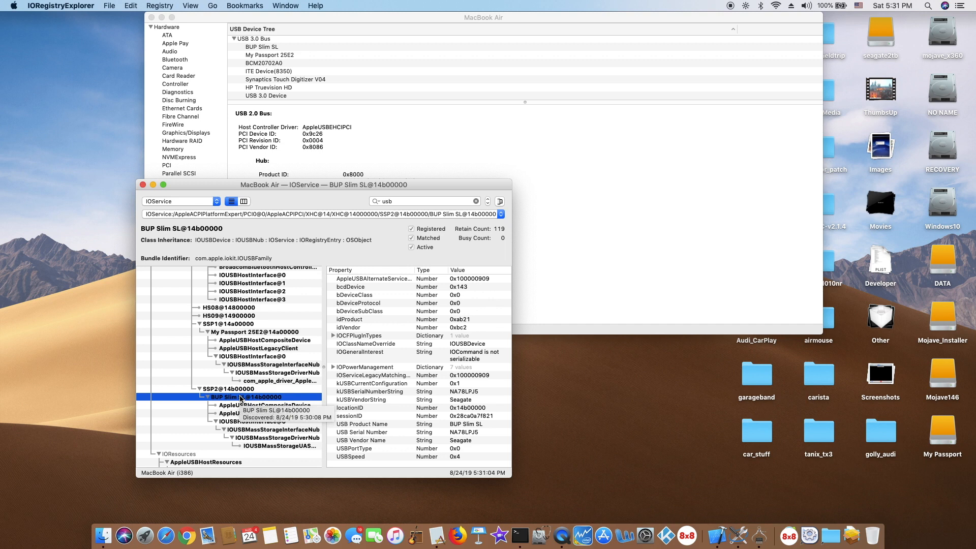
{"action": "mouse_move", "coordinate": [261, 412]}
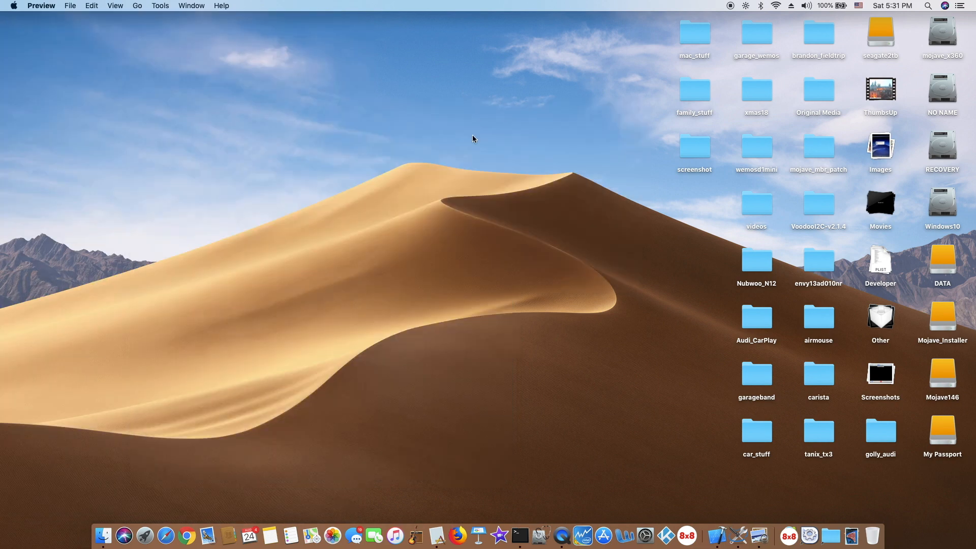
{"action": "mouse_move", "coordinate": [461, 174]}
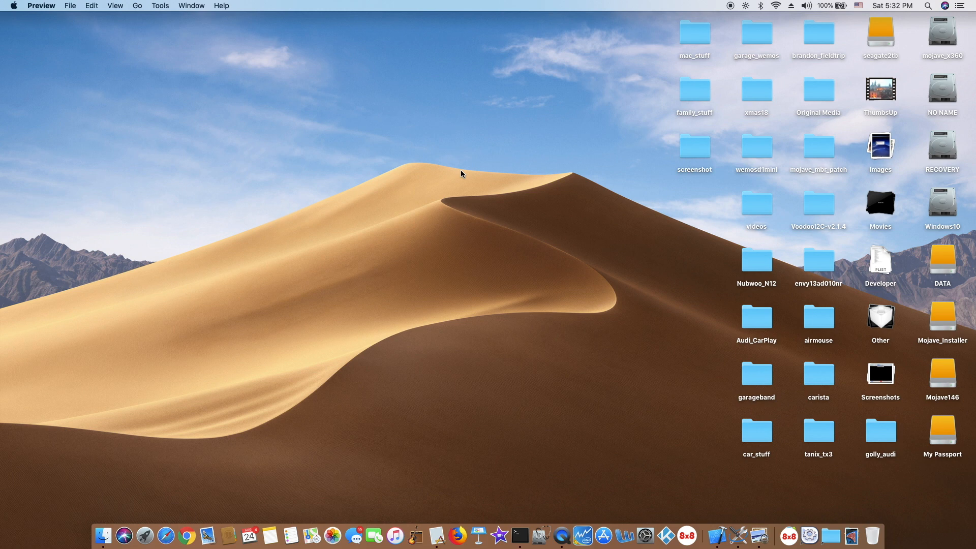
Capture a photo with the iPhone via Take Photo, saving it to the desktop.
{"action": "right_click", "coordinate": [491, 271]}
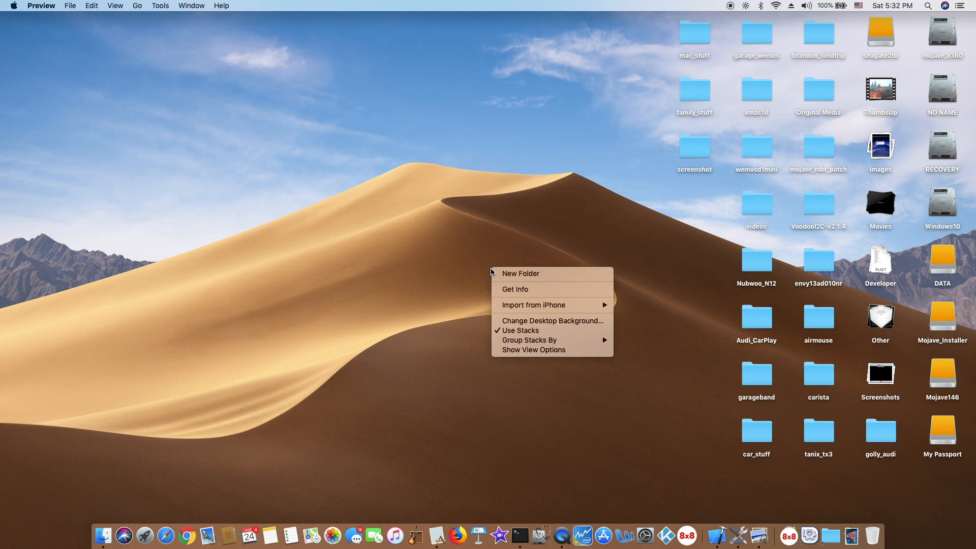
{"action": "mouse_move", "coordinate": [533, 304]}
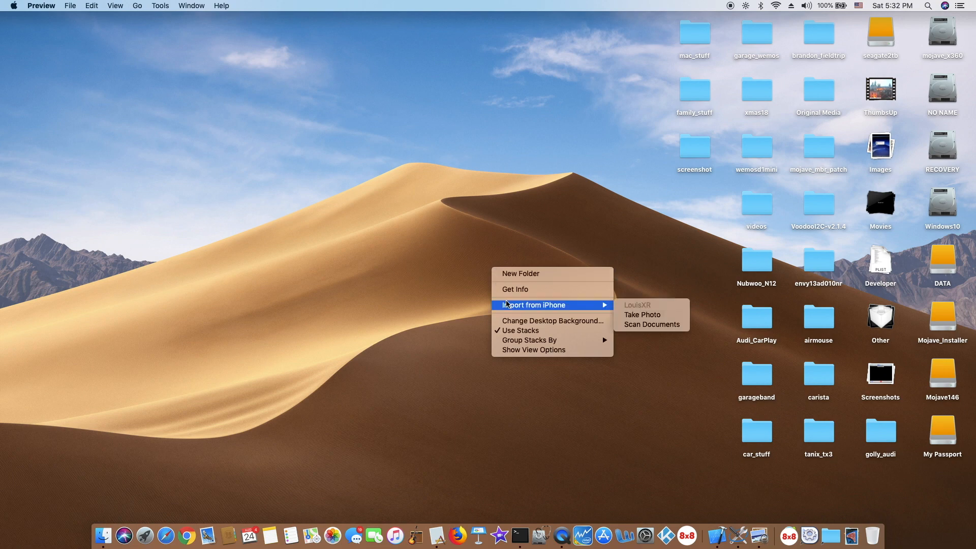
{"action": "left_click", "coordinate": [642, 314]}
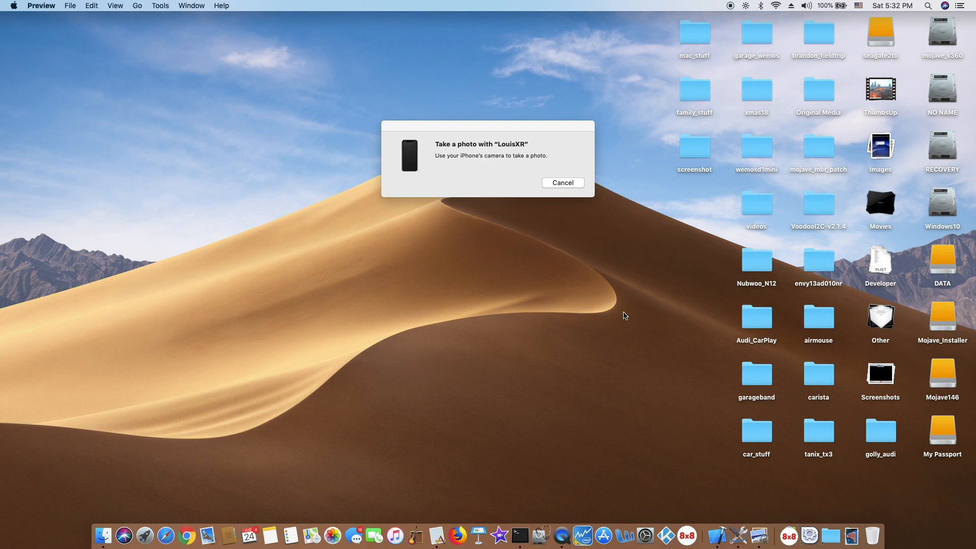
{"action": "left_click", "coordinate": [562, 182]}
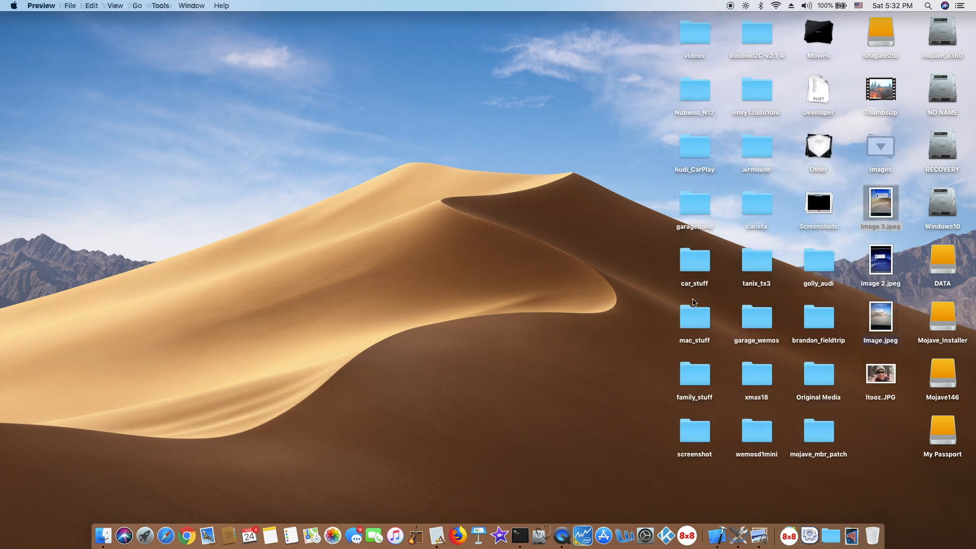
{"action": "double_click", "coordinate": [879, 319]}
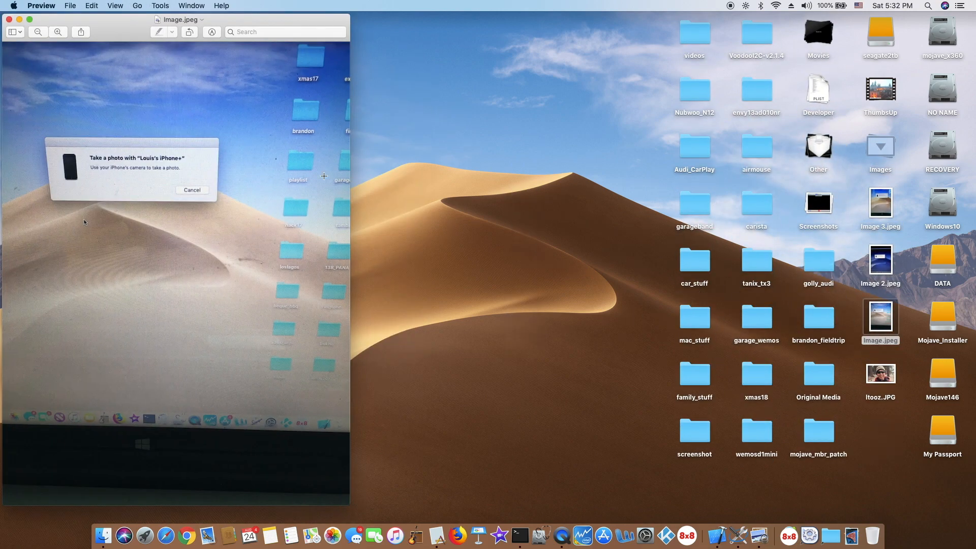
{"action": "left_click", "coordinate": [191, 189]}
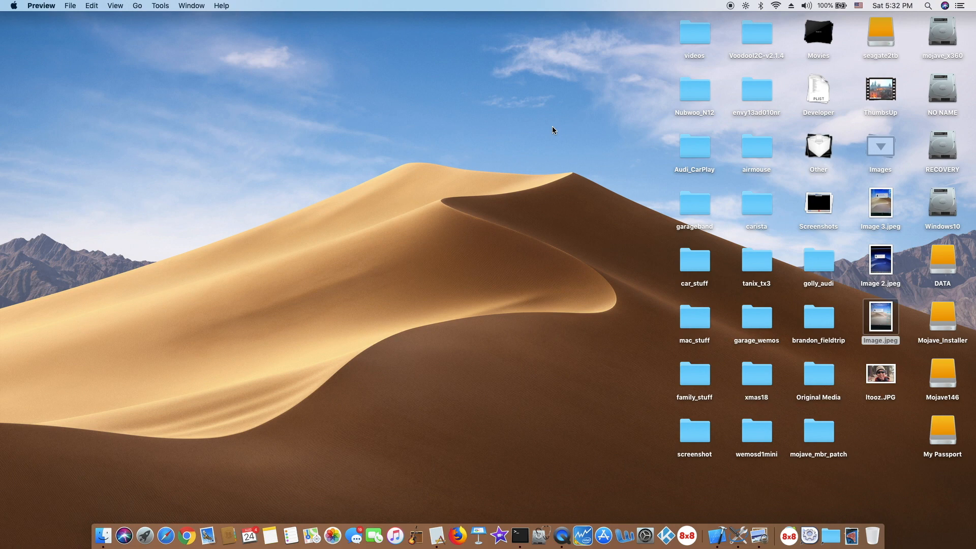
{"action": "mouse_move", "coordinate": [824, 67]}
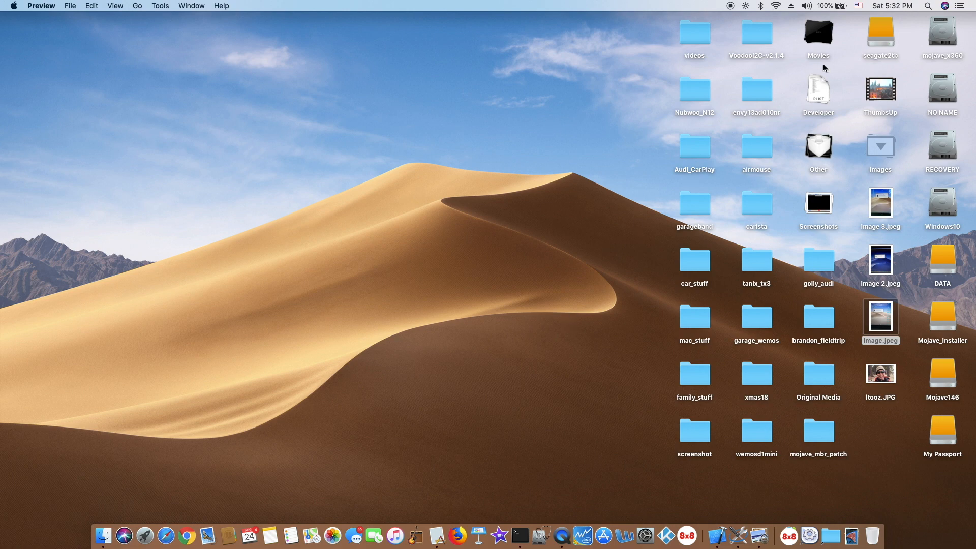
{"action": "mouse_move", "coordinate": [904, 87]}
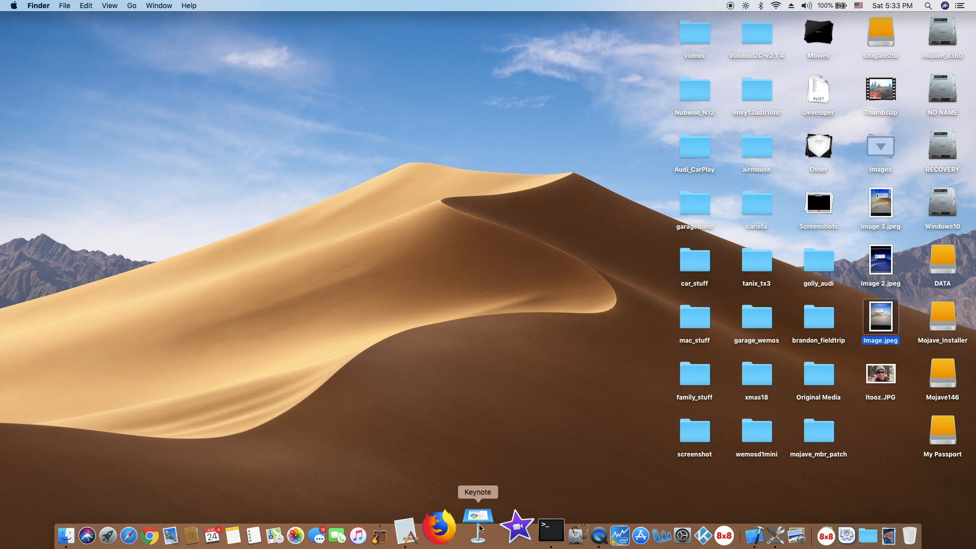
{"action": "mouse_move", "coordinate": [415, 516]}
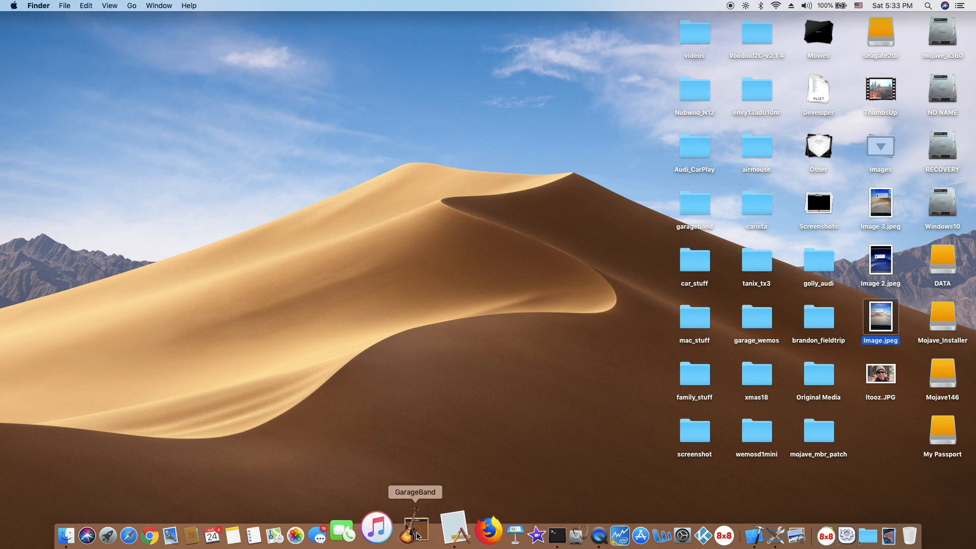
{"action": "mouse_move", "coordinate": [396, 534]}
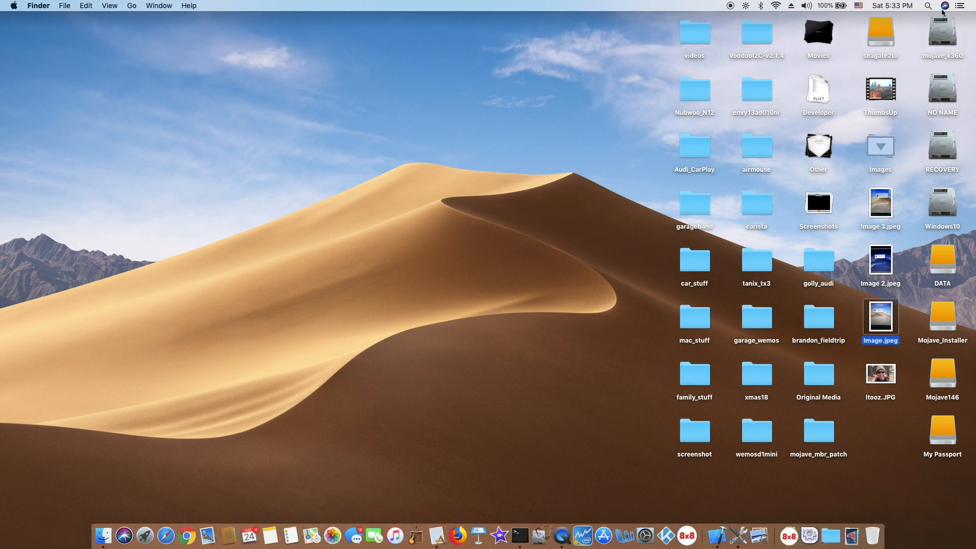
{"action": "left_click", "coordinate": [944, 6]}
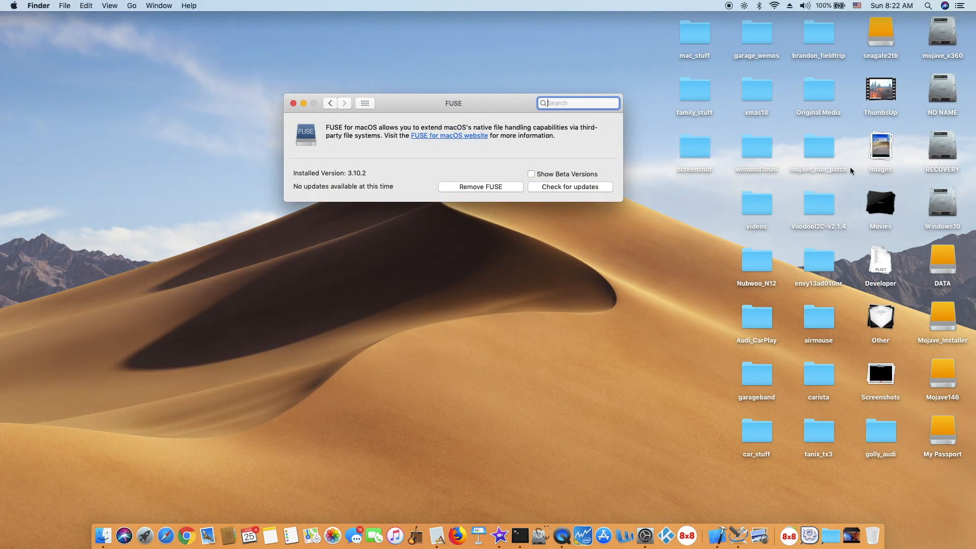
Open the seagate2tb drive and copy config_7500u.plist into it.
{"action": "double_click", "coordinate": [879, 31]}
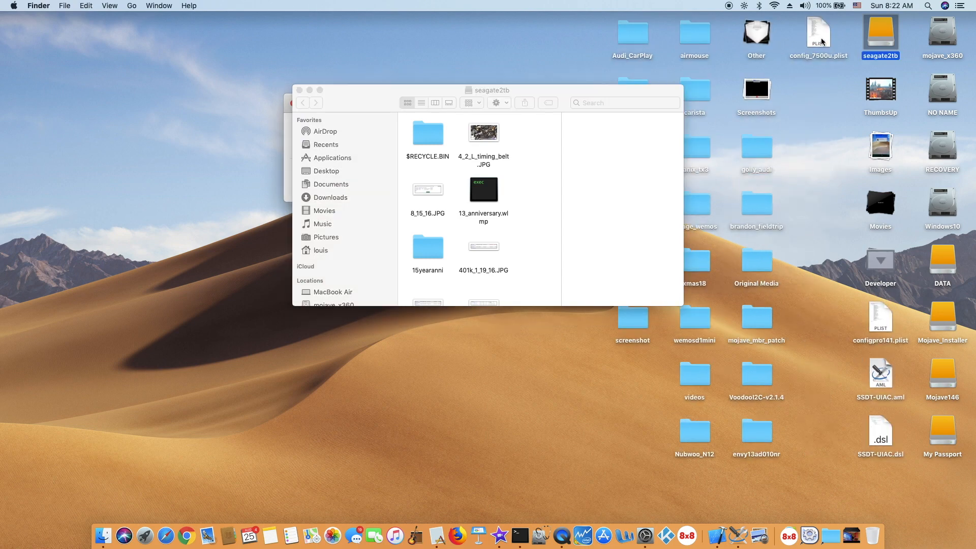
{"action": "left_click_drag", "start_coordinate": [819, 34], "coordinate": [526, 221]}
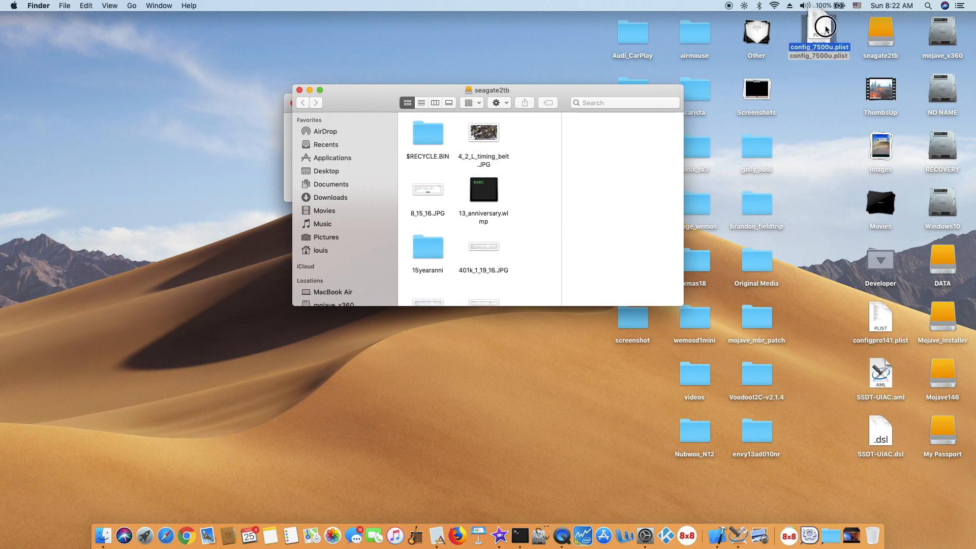
{"action": "left_click", "coordinate": [879, 32]}
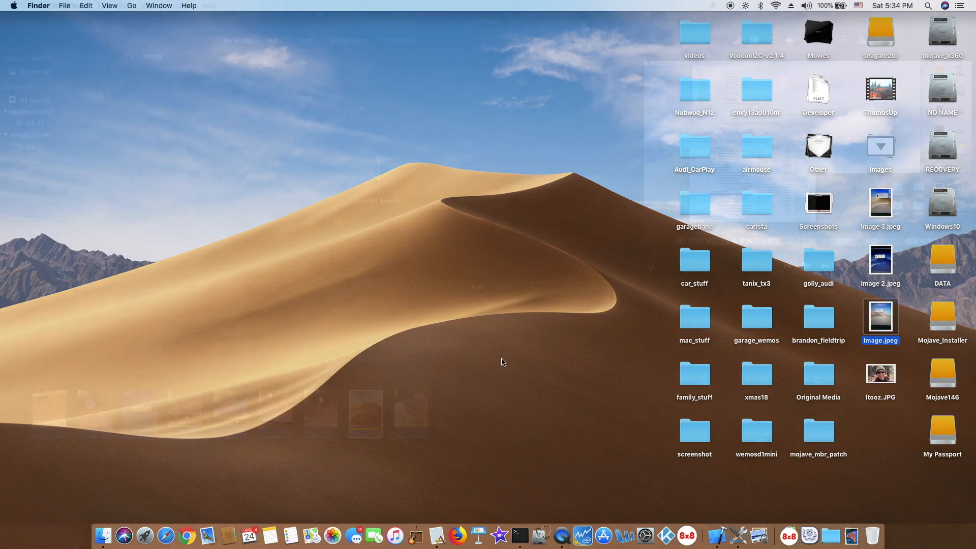
Use the menu bar to sleep and wake, triggering five Disk Not Ejected Properly alerts.
{"action": "left_click", "coordinate": [804, 6]}
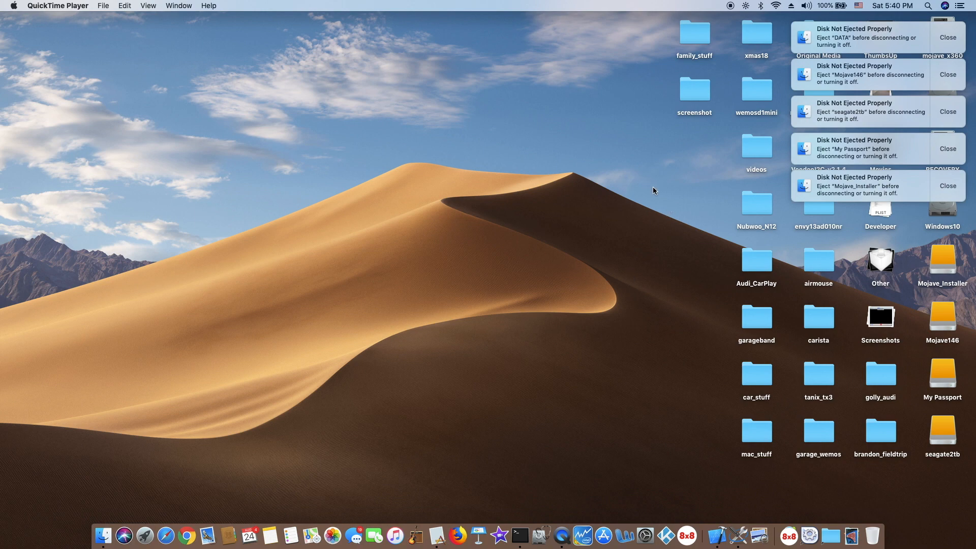
{"action": "mouse_move", "coordinate": [672, 233]}
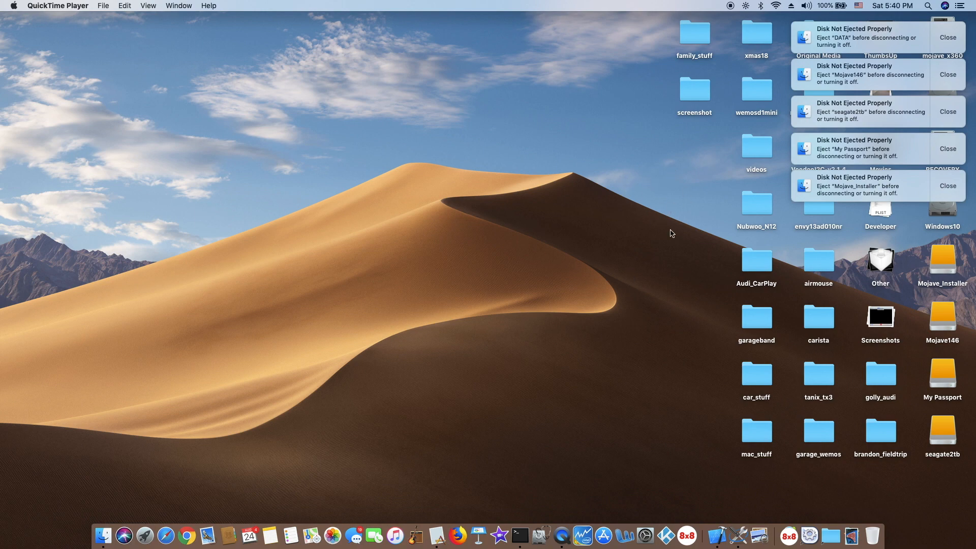
{"action": "mouse_move", "coordinate": [665, 271]}
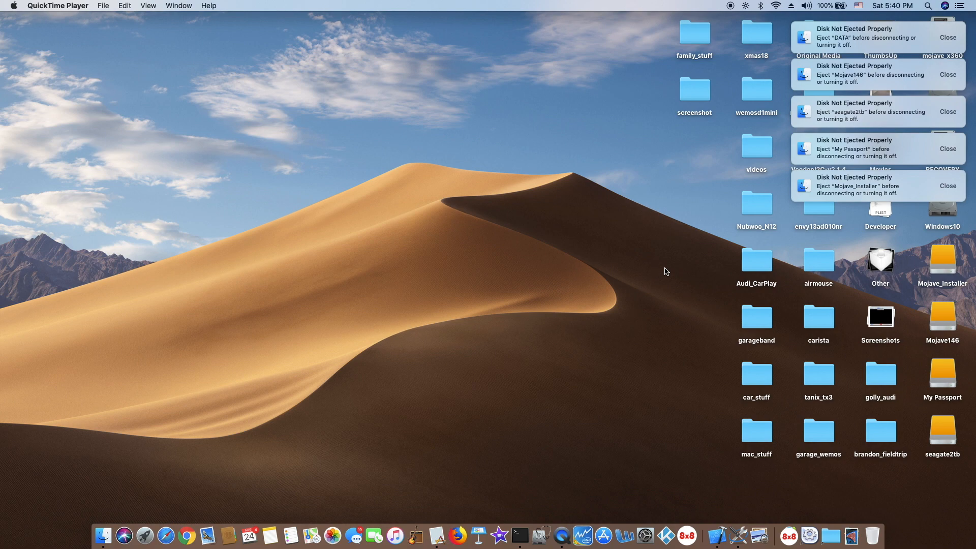
{"action": "mouse_move", "coordinate": [712, 264]}
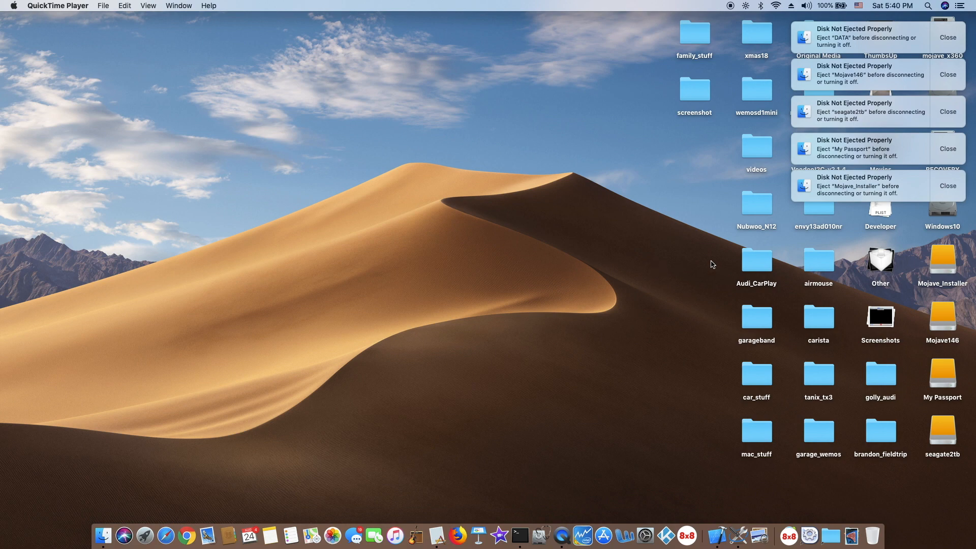
{"action": "mouse_move", "coordinate": [868, 48]}
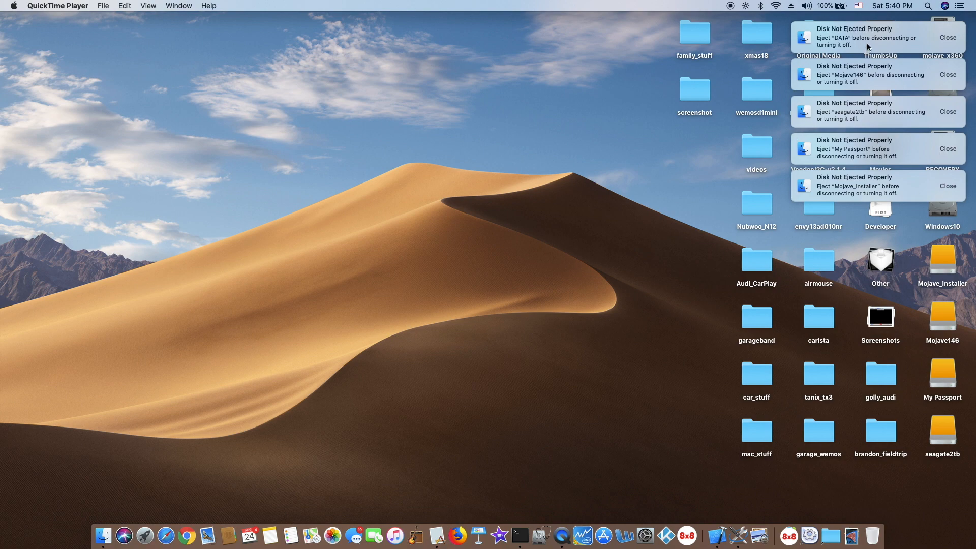
{"action": "mouse_move", "coordinate": [933, 39]}
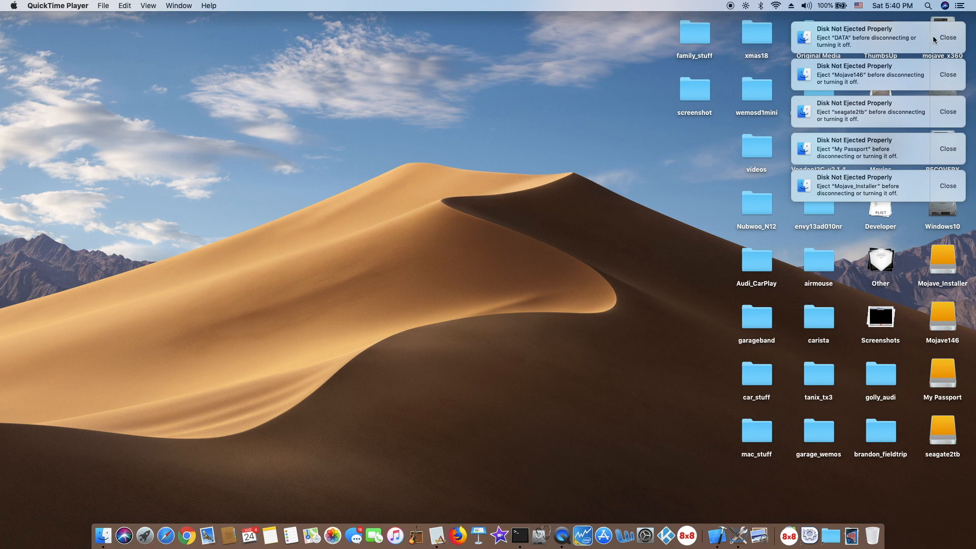
Close all five Disk Not Ejected Properly notifications in the top-right corner.
{"action": "left_click", "coordinate": [947, 37]}
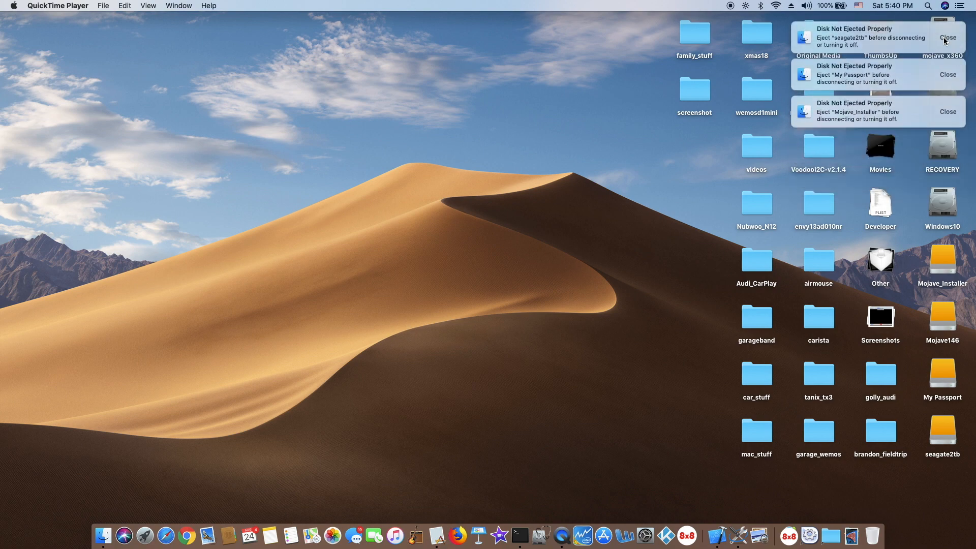
{"action": "left_click", "coordinate": [947, 37]}
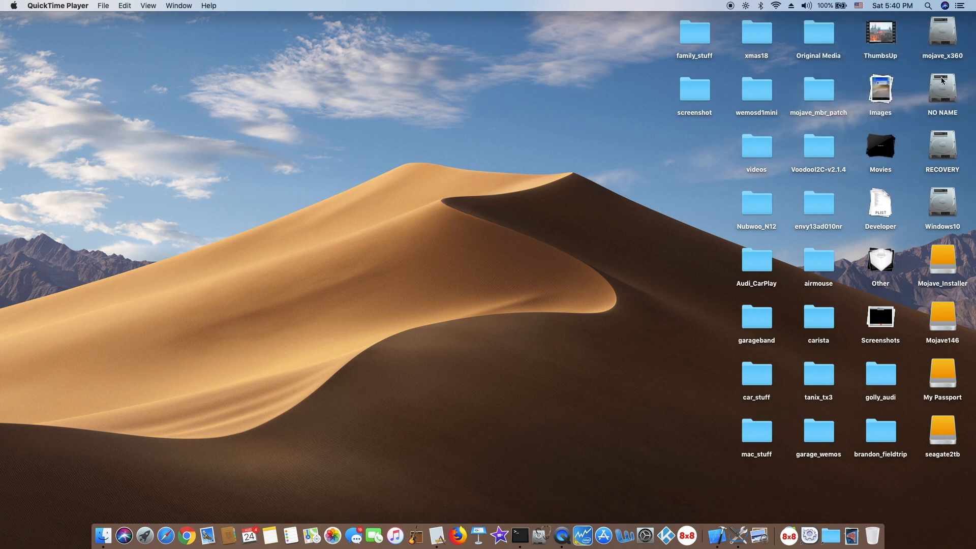
{"action": "mouse_move", "coordinate": [944, 452]}
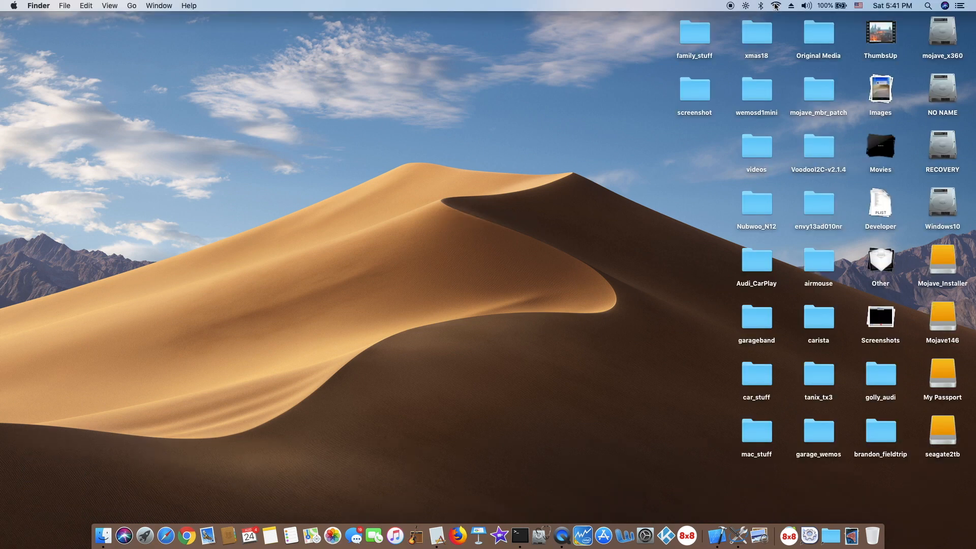
Open the menu-bar battery menu showing the battery charged and on power adapter.
{"action": "left_click", "coordinate": [806, 6]}
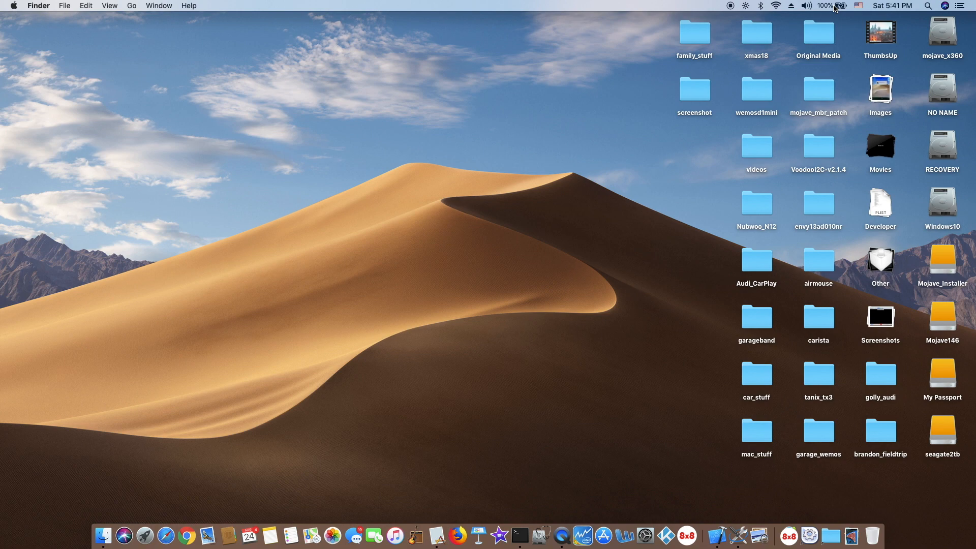
{"action": "left_click", "coordinate": [827, 6]}
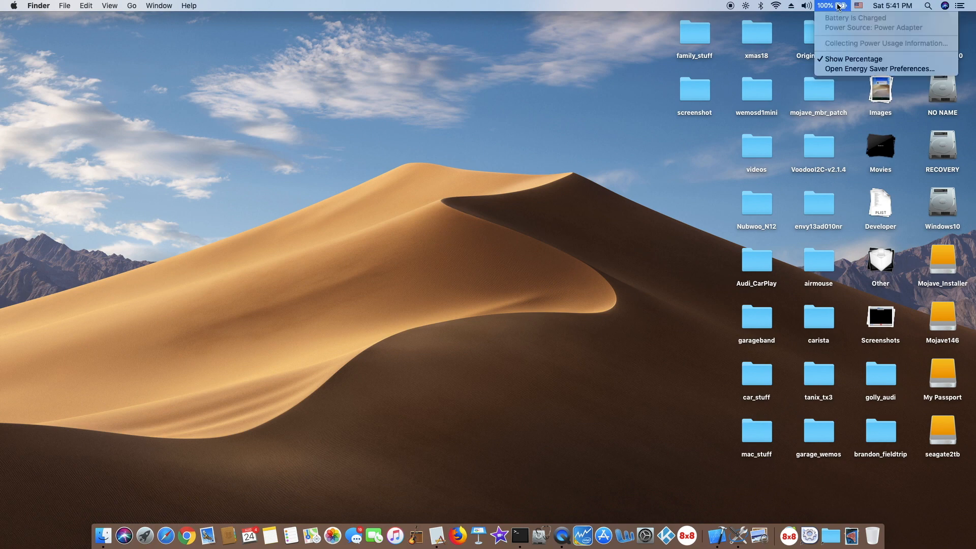